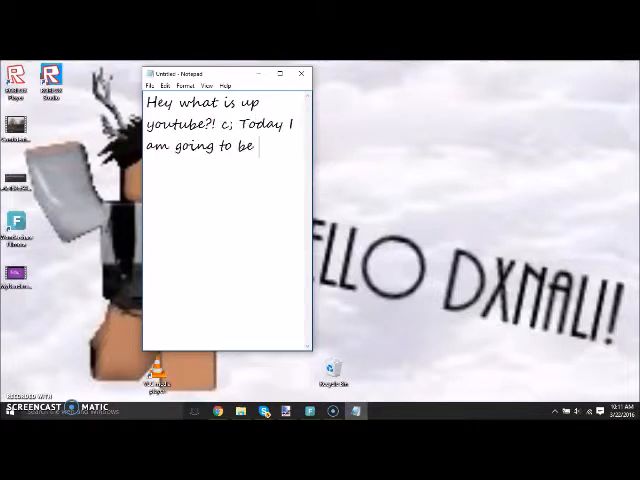
Write the intro: ROBLOX clothing speed-art, clothing not sold until BC, links video coming, enjoy.
{"action": "type", "text": "doing a speed-art for clothing for ROBLOX. s"}
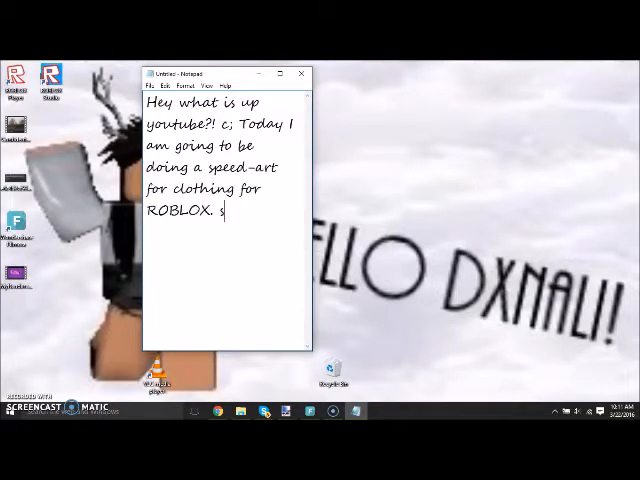
{"action": "type", "text": "sadly, i will not be selling my clothing until I get"}
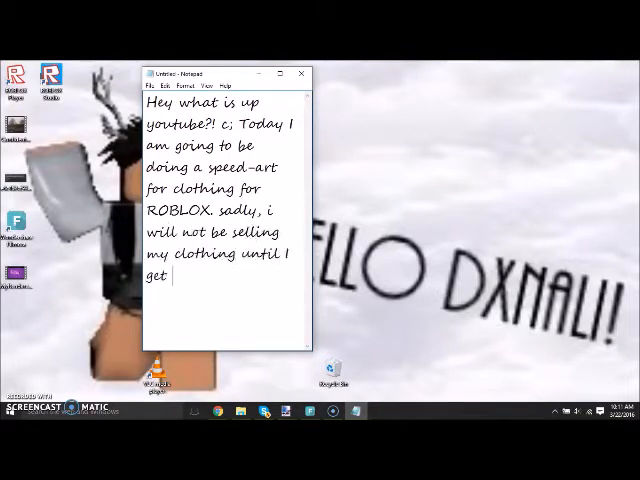
{"action": "type", "text": "bc, which should be very very soon!"}
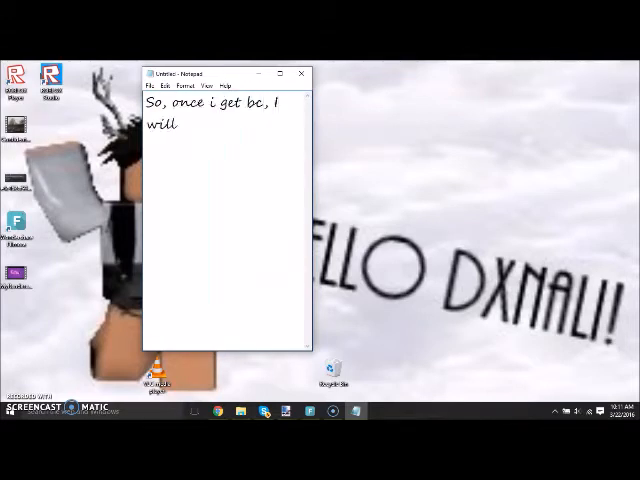
{"action": "type", "text": "make a youtube video of all the links to my clothing, and w"}
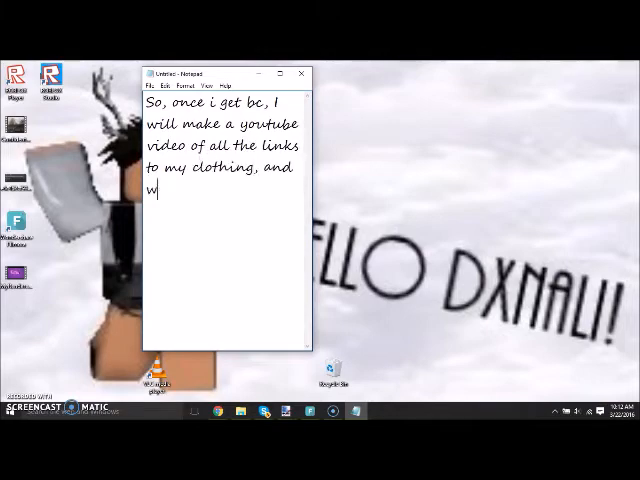
{"action": "type", "text": "without further do, please, enjoy the speed art!"}
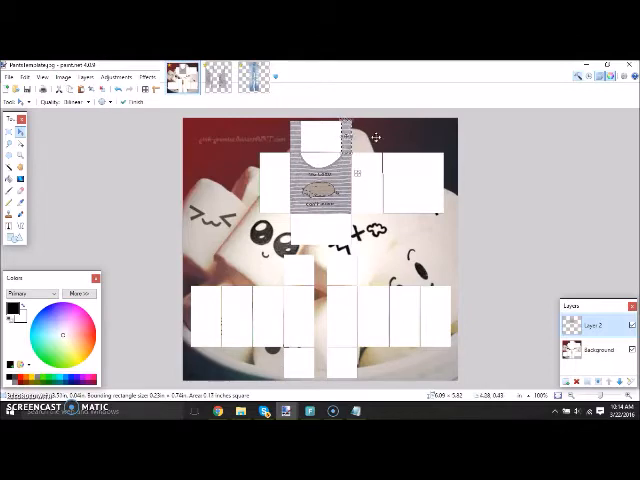
{"action": "mouse_move", "coordinate": [8, 126]}
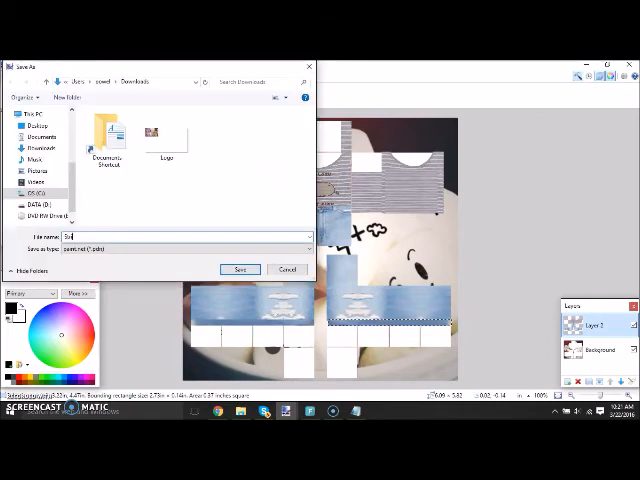
Save the shirt design as an image named SkippedTankTop-RippedShorts.
{"action": "type", "text": "SkippedTankTop-RippedShorts"}
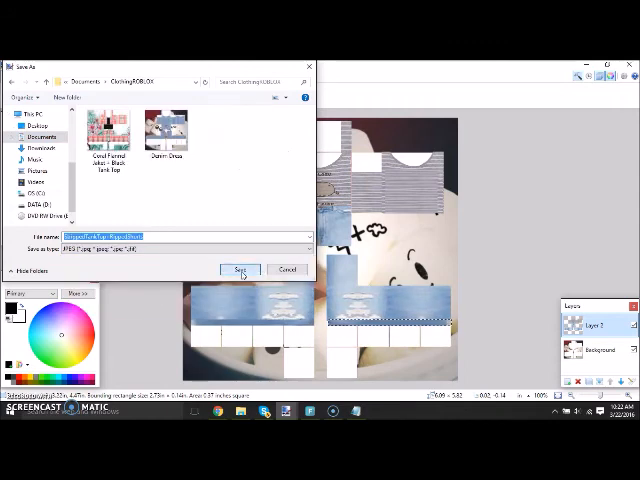
{"action": "left_click", "coordinate": [238, 268]}
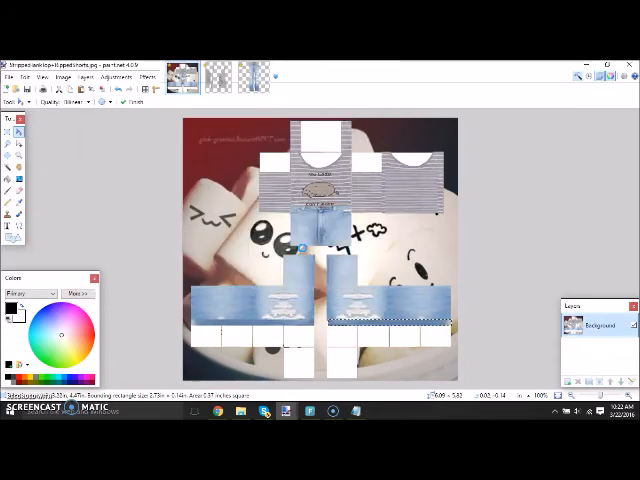